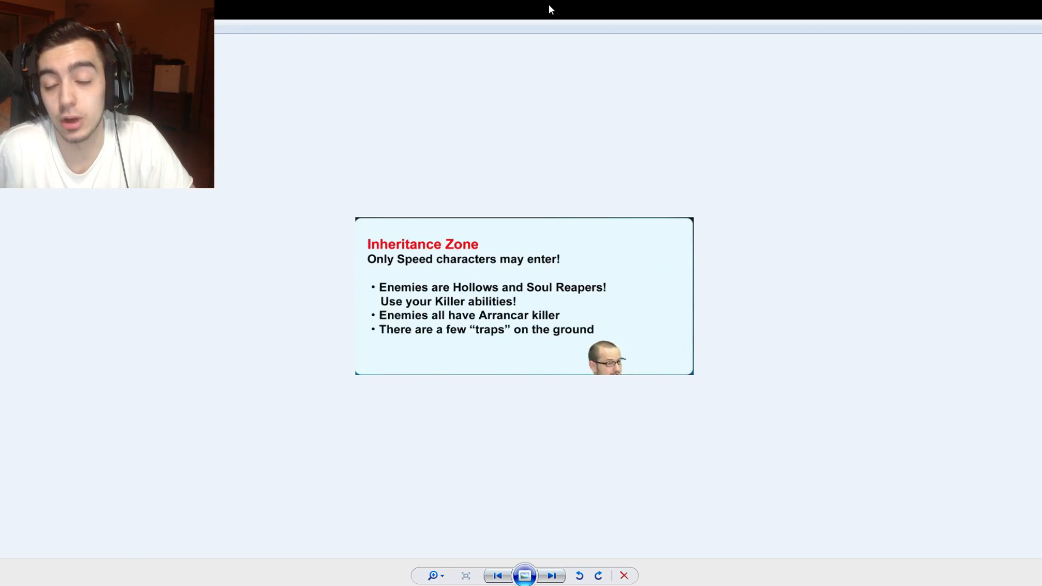
{"action": "mouse_move", "coordinate": [694, 25]}
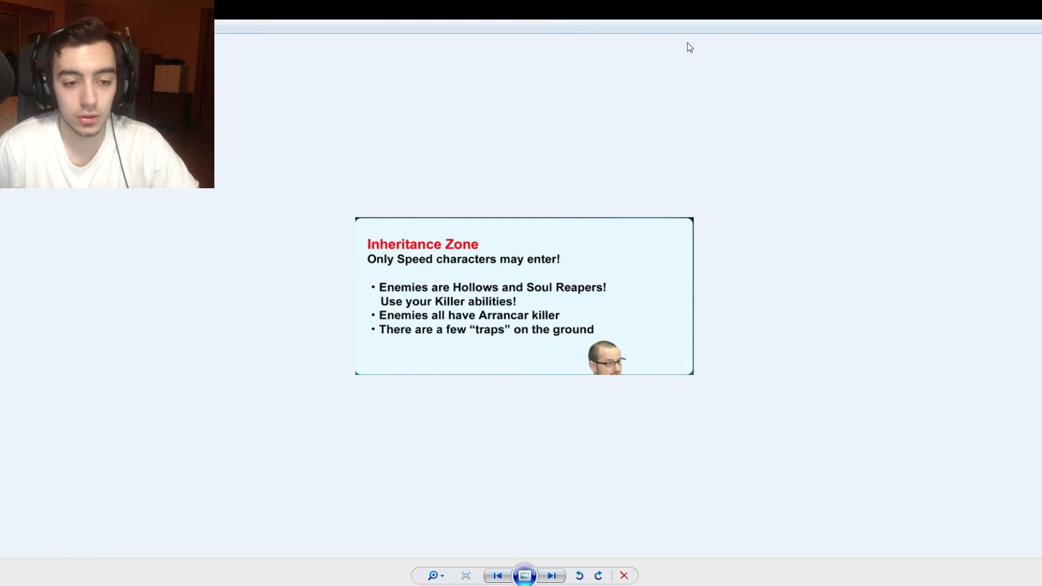
{"action": "mouse_move", "coordinate": [424, 317]}
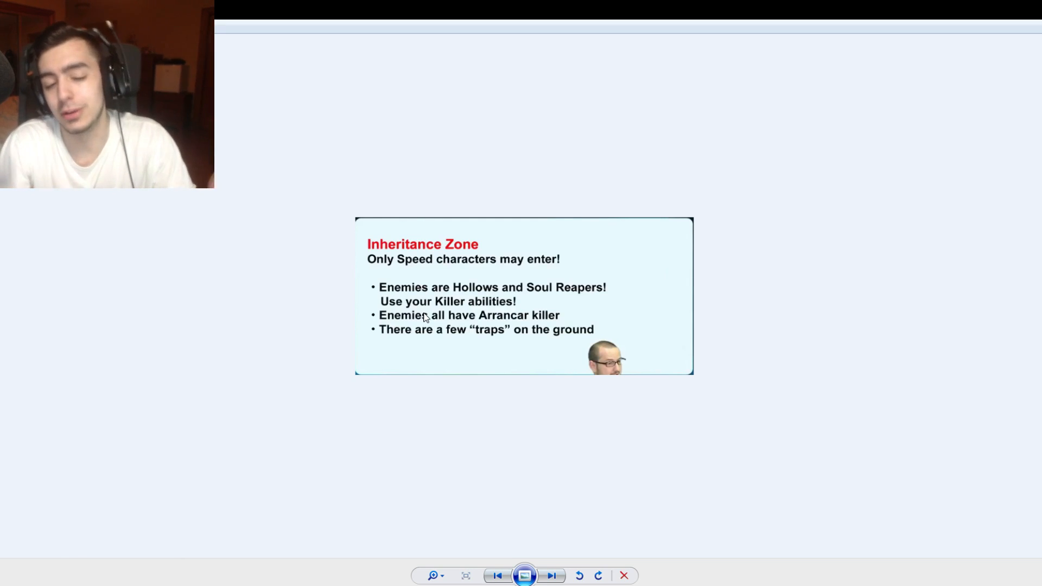
Advance to the Inheritance Zone Extreme clear screenshot with clear time and rewards.
{"action": "left_click", "coordinate": [553, 576]}
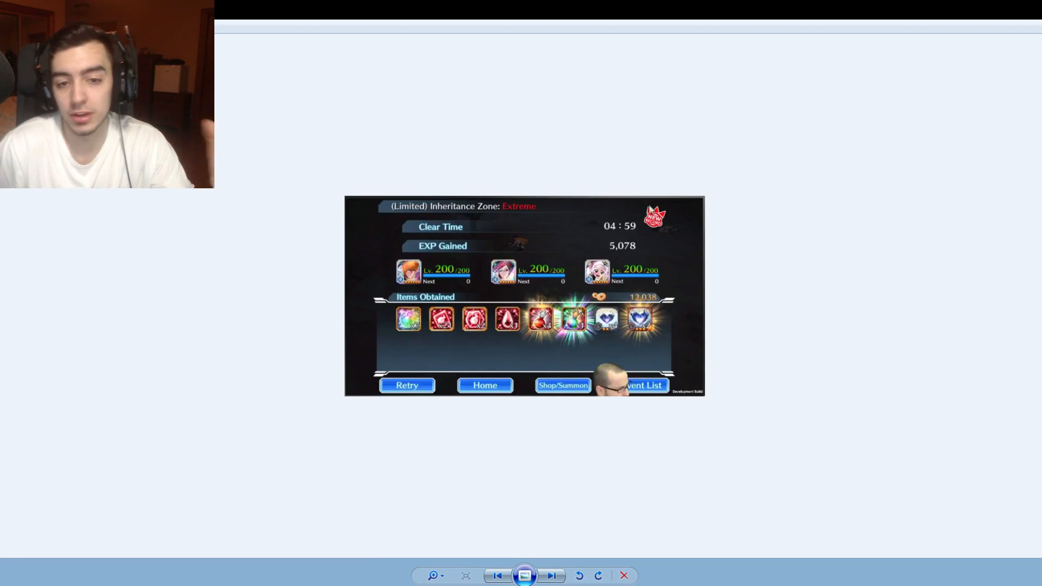
{"action": "mouse_move", "coordinate": [615, 251]}
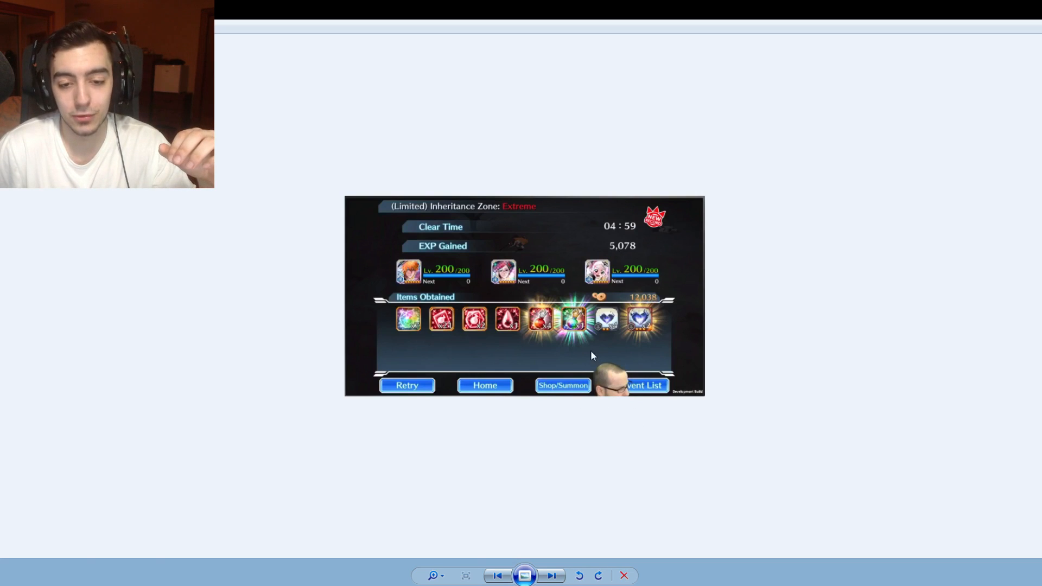
{"action": "mouse_move", "coordinate": [630, 287]}
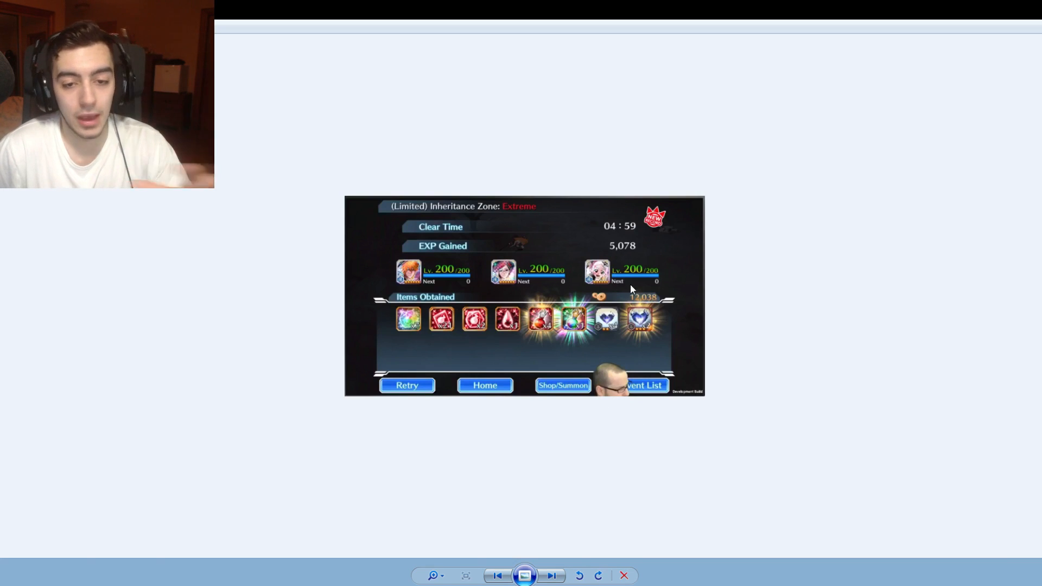
{"action": "mouse_move", "coordinate": [506, 213]}
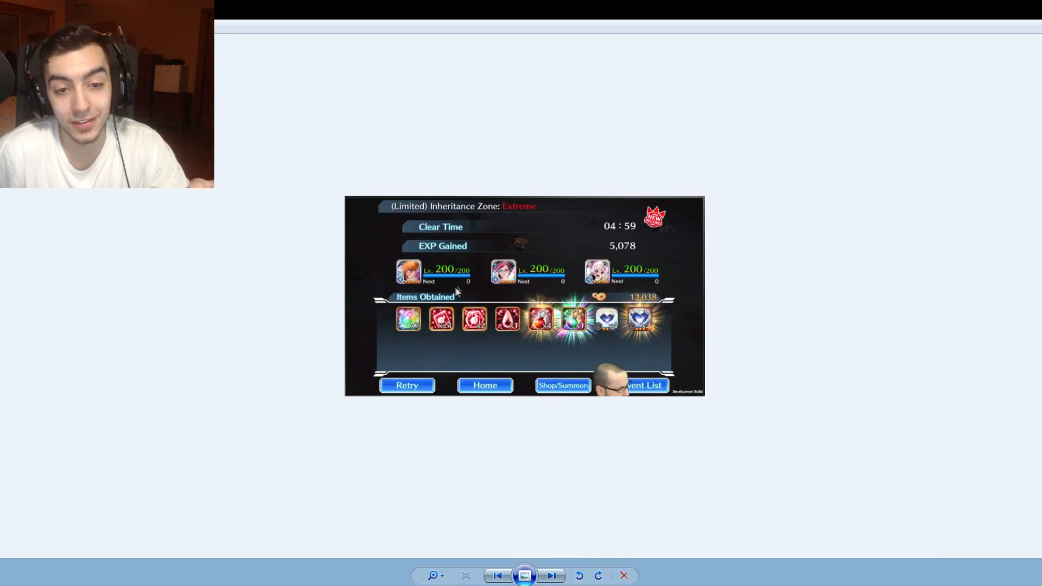
{"action": "mouse_move", "coordinate": [528, 254]}
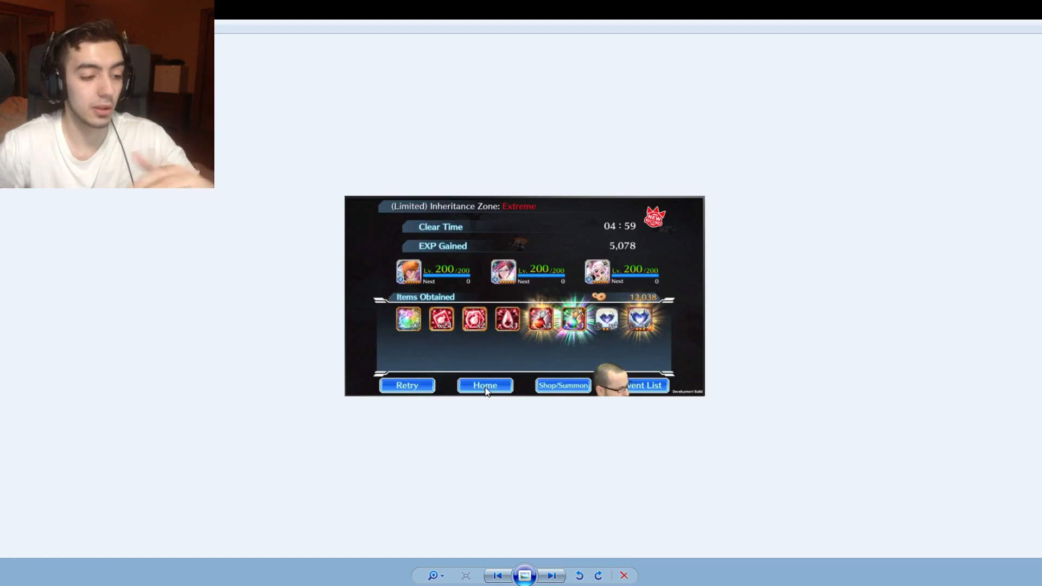
{"action": "mouse_move", "coordinate": [519, 514]}
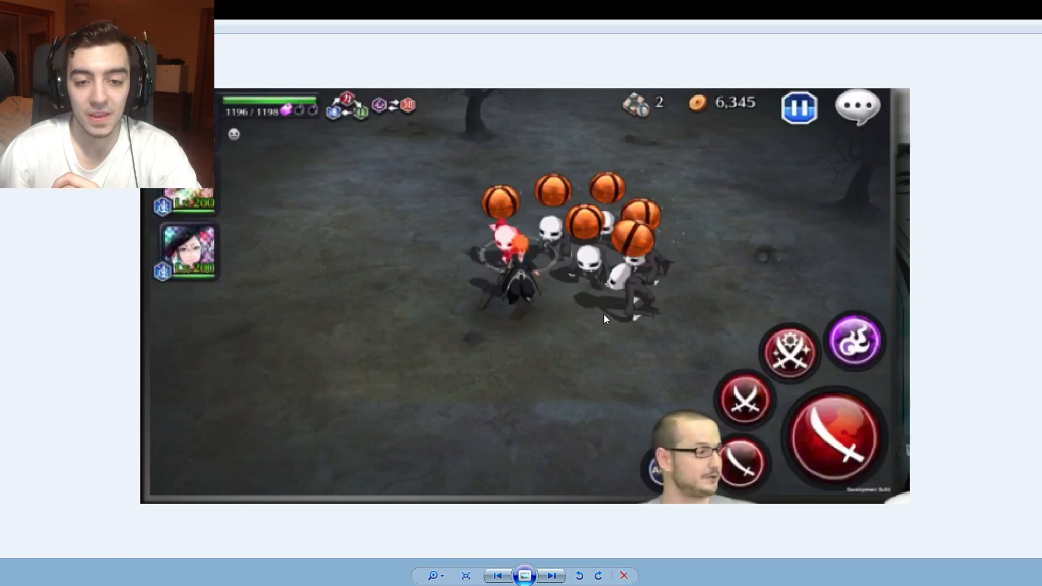
{"action": "mouse_move", "coordinate": [602, 231]}
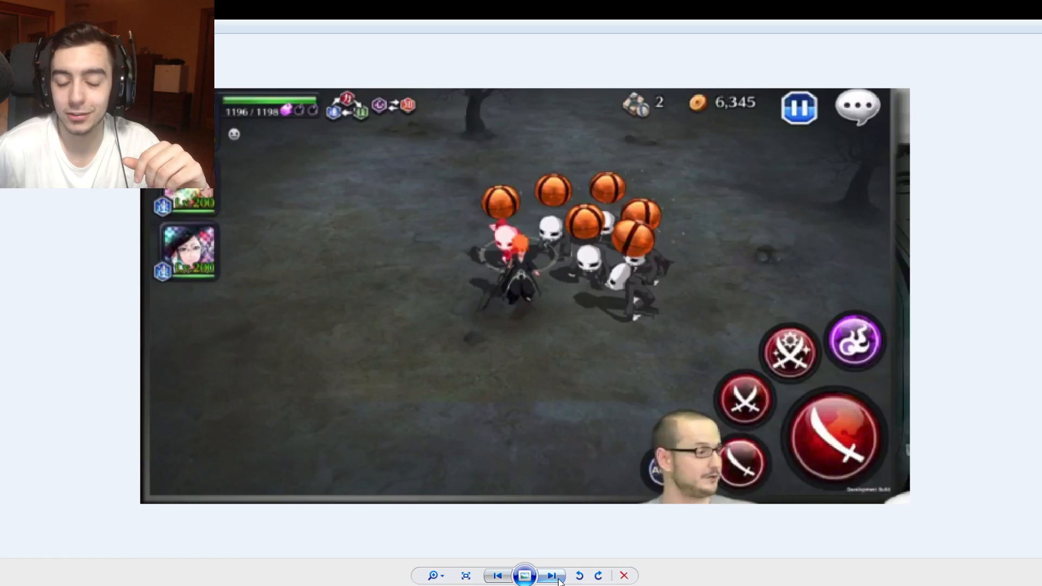
Advance to the Countdown Login Bonus image, June 23 to July 22.
{"action": "left_click", "coordinate": [553, 575]}
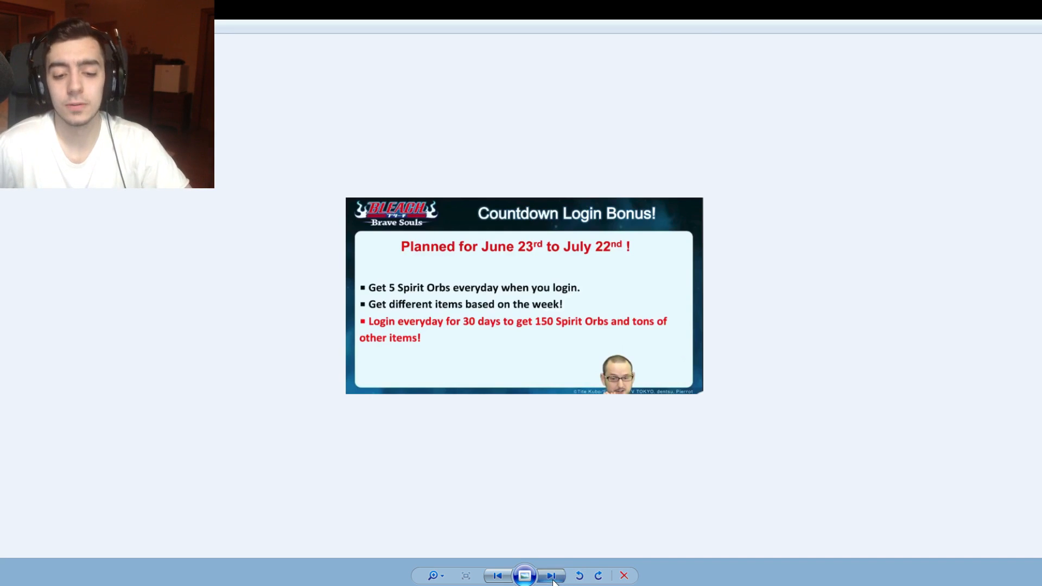
Advance to the New Function slide announcing Inherit Stats for ★6 Link Slots.
{"action": "left_click", "coordinate": [552, 575]}
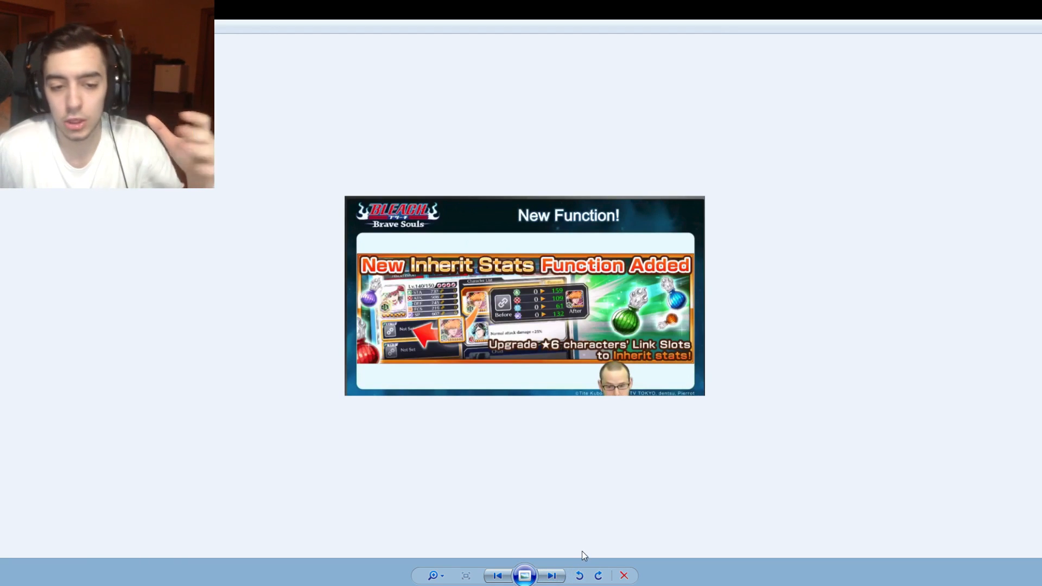
{"action": "mouse_move", "coordinate": [547, 350]}
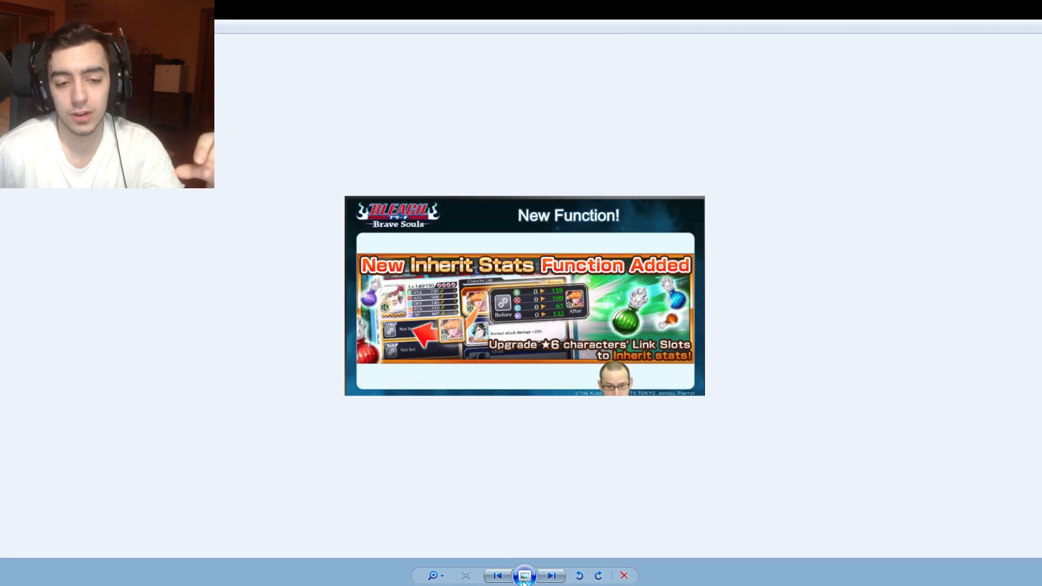
View the drop-rate increases image, then advance to the ★6 Intensive Course slide.
{"action": "left_click", "coordinate": [551, 575]}
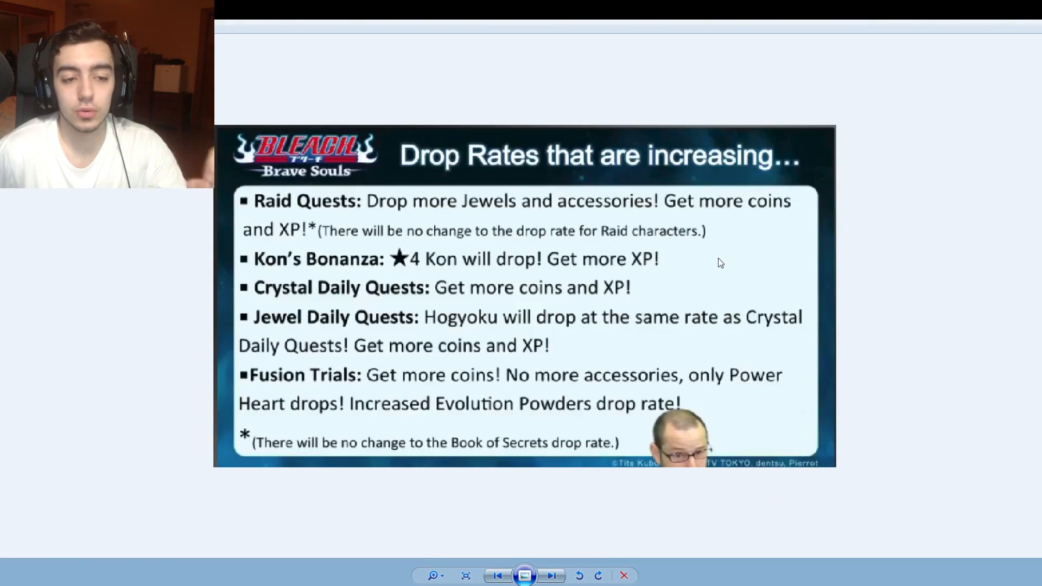
{"action": "mouse_move", "coordinate": [712, 273]}
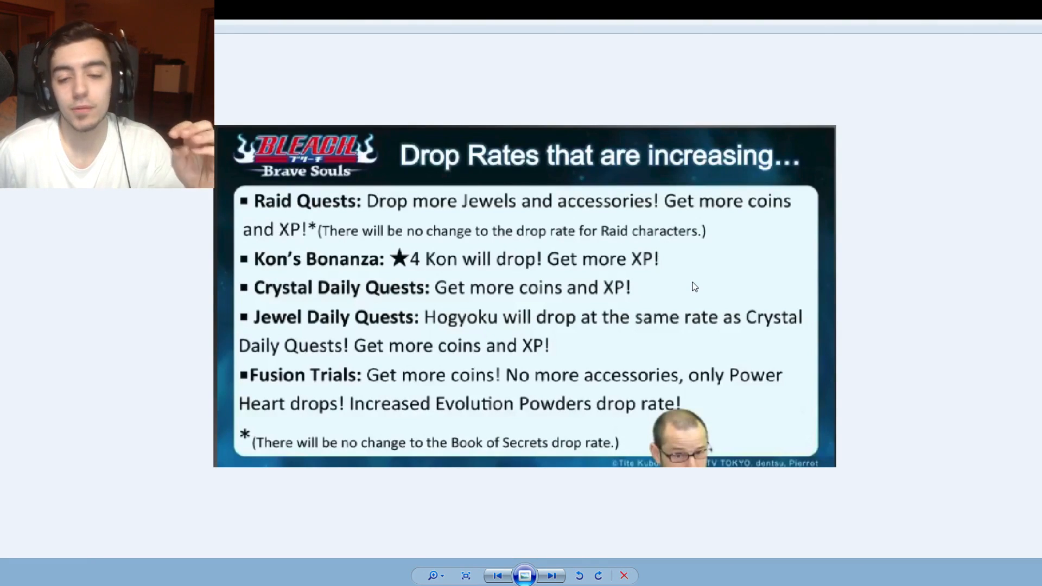
{"action": "mouse_move", "coordinate": [689, 291]}
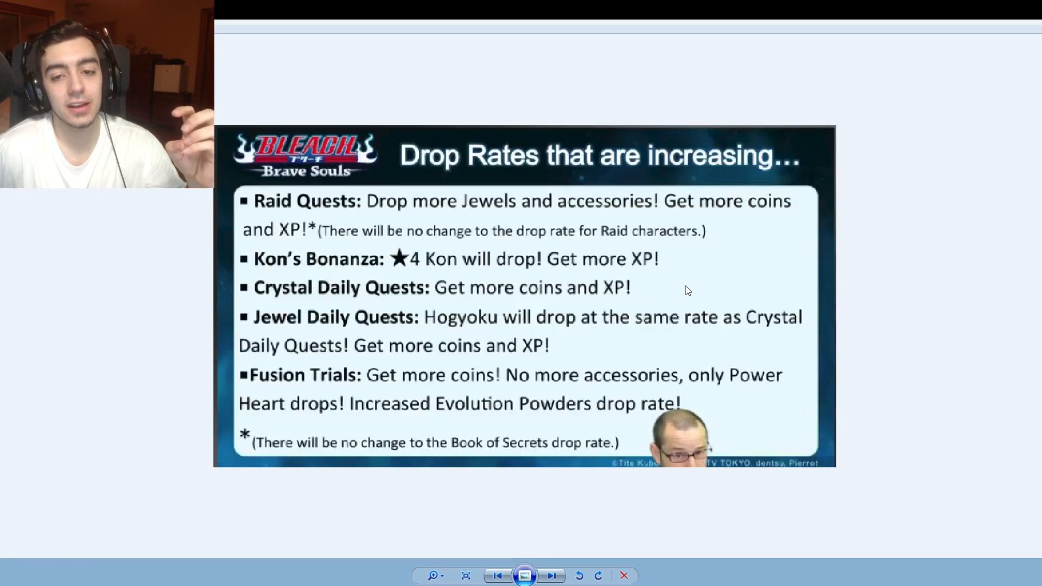
{"action": "mouse_move", "coordinate": [568, 275]}
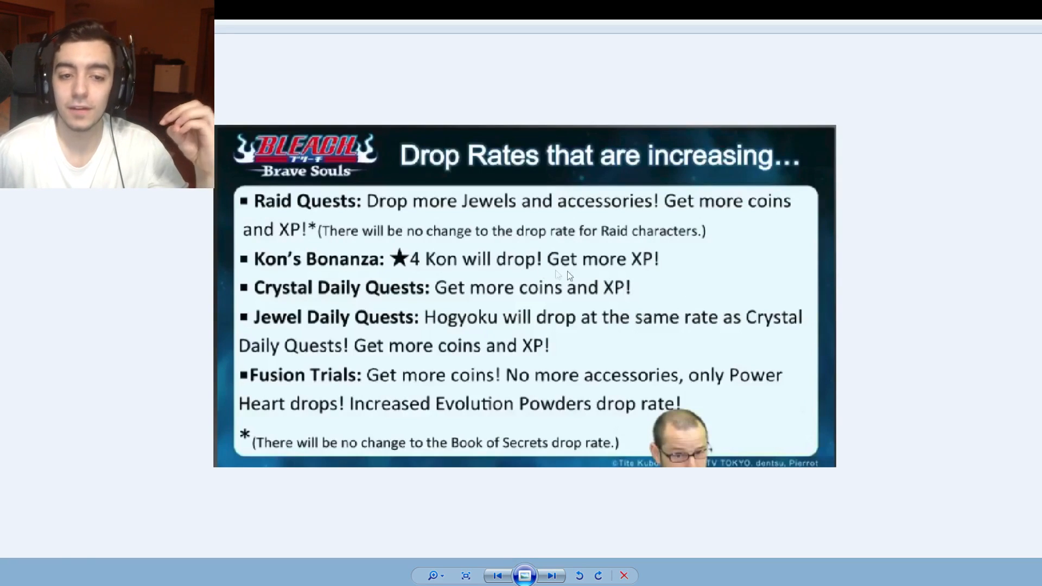
{"action": "mouse_move", "coordinate": [573, 237]}
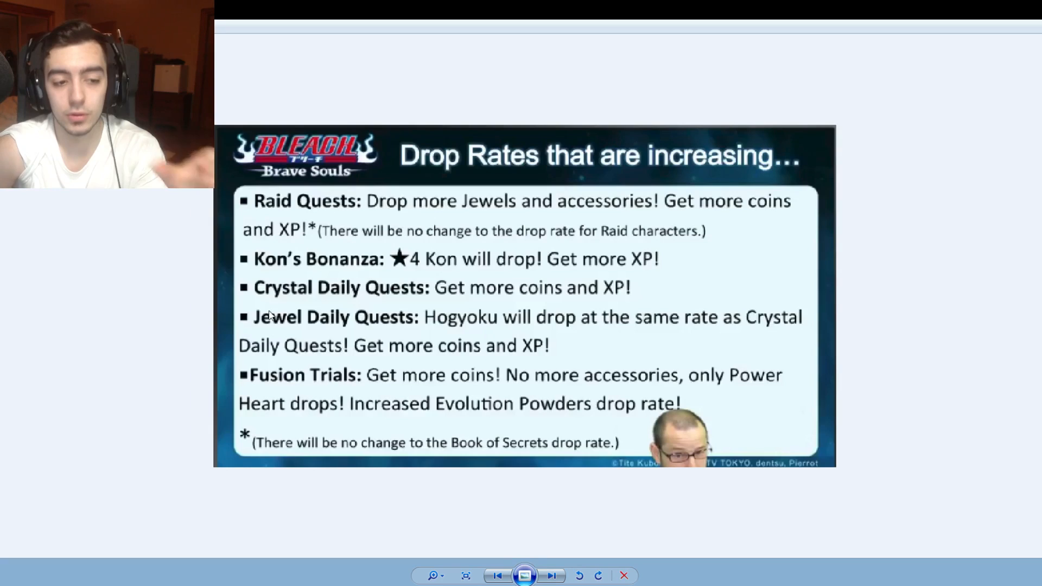
{"action": "mouse_move", "coordinate": [281, 306]}
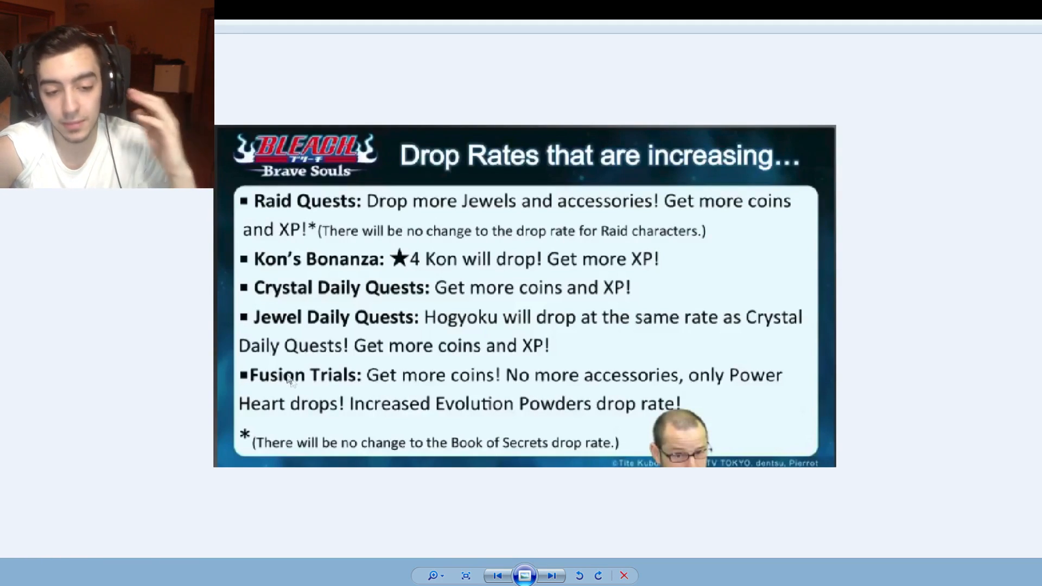
{"action": "mouse_move", "coordinate": [499, 430]}
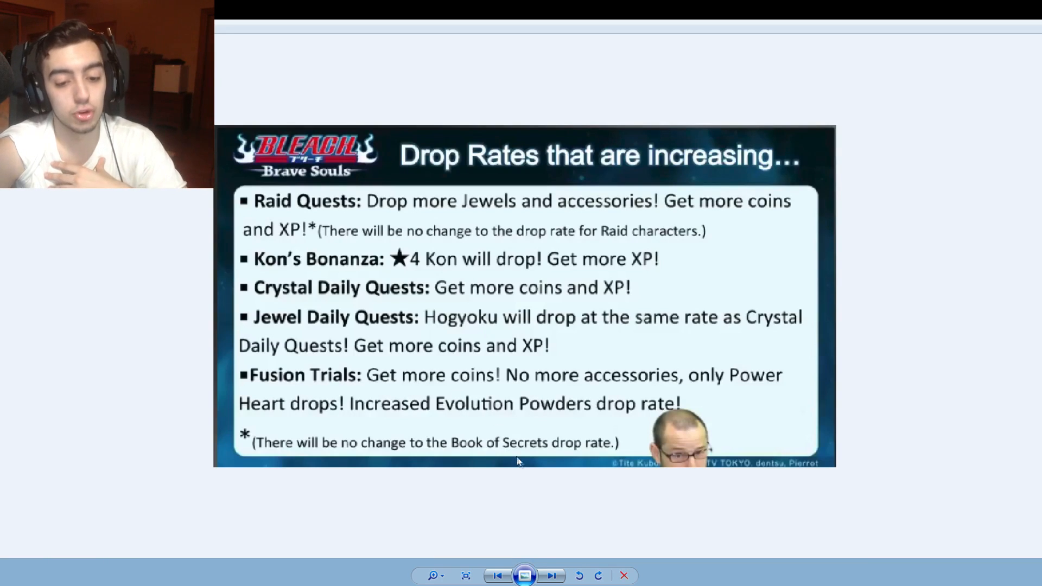
{"action": "mouse_move", "coordinate": [556, 528]}
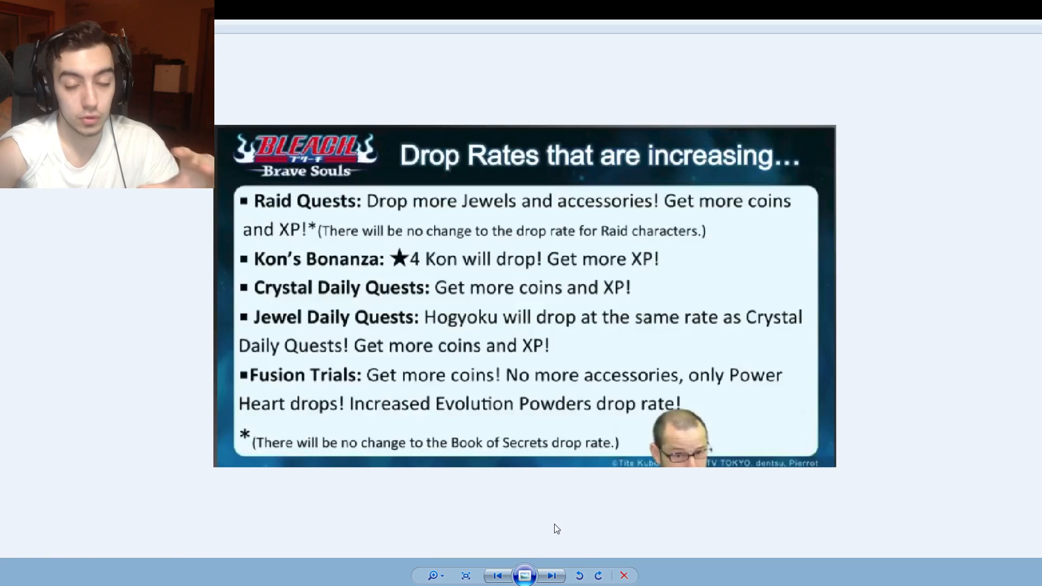
{"action": "left_click", "coordinate": [551, 575]}
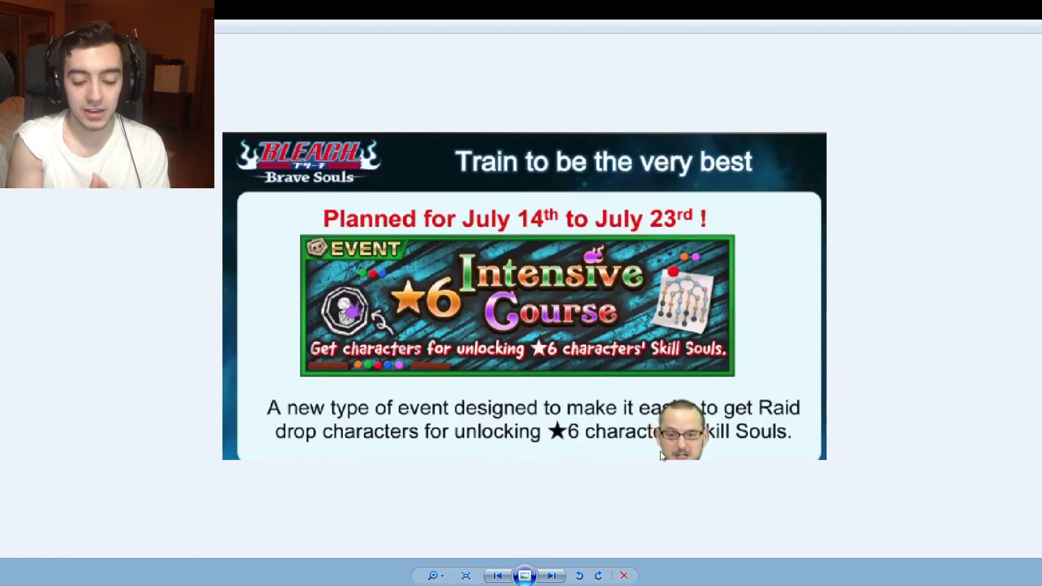
{"action": "mouse_move", "coordinate": [770, 573]}
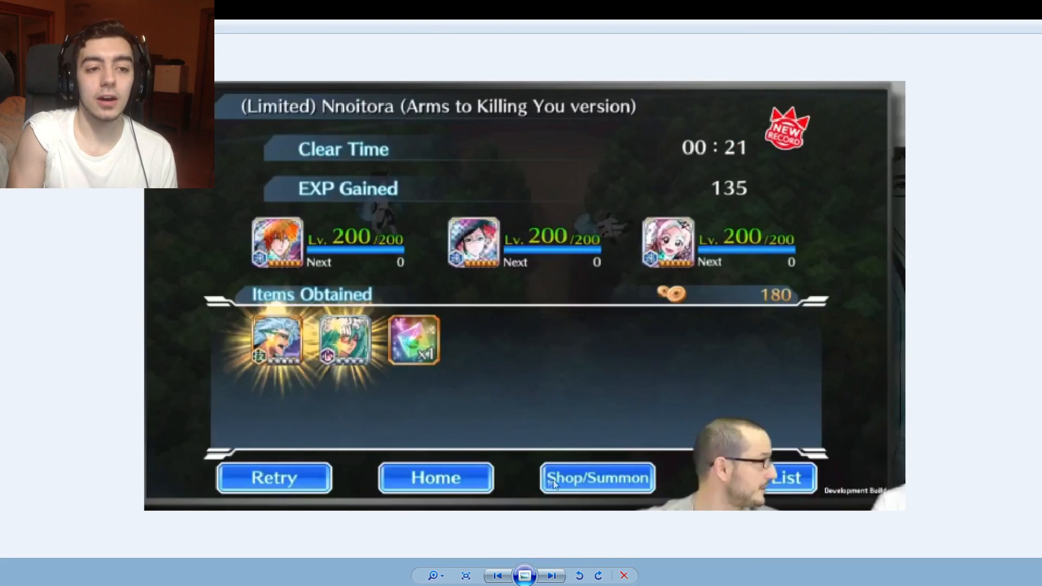
{"action": "mouse_move", "coordinate": [915, 40]}
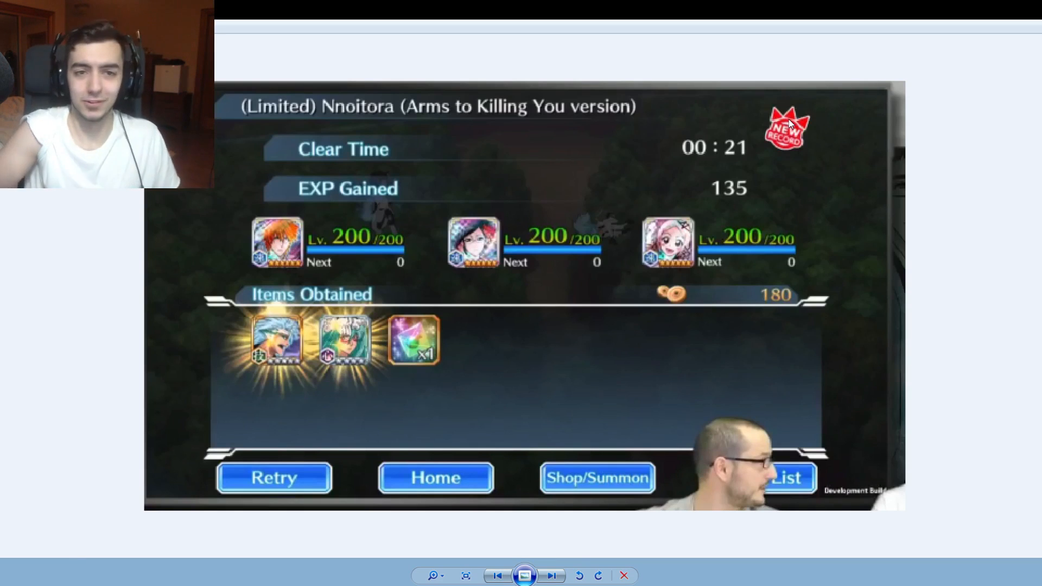
Advance to the Mega Power-Up Festival slide, June 23 to July 22.
{"action": "left_click", "coordinate": [552, 575]}
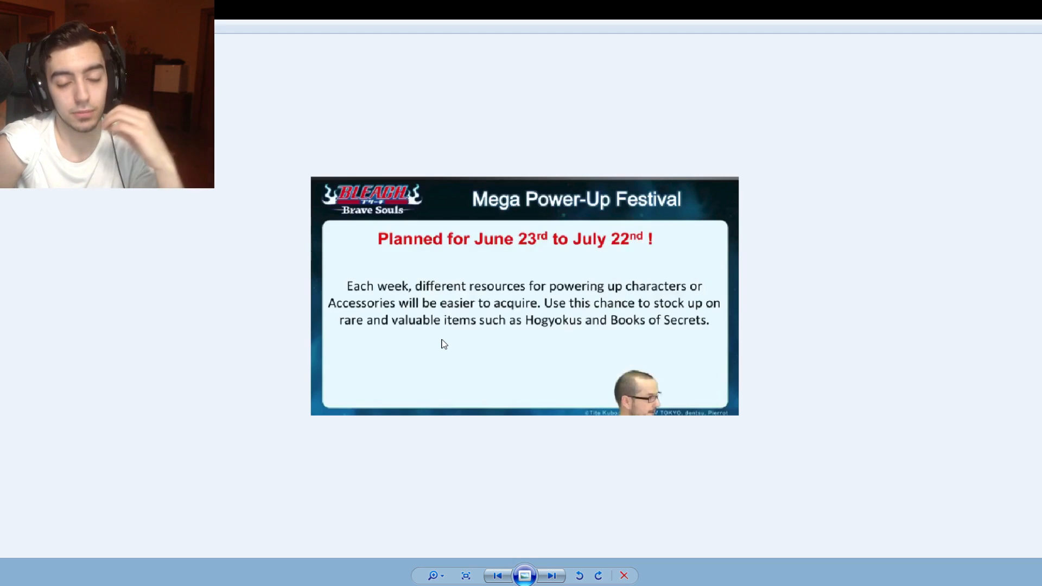
{"action": "mouse_move", "coordinate": [605, 474]}
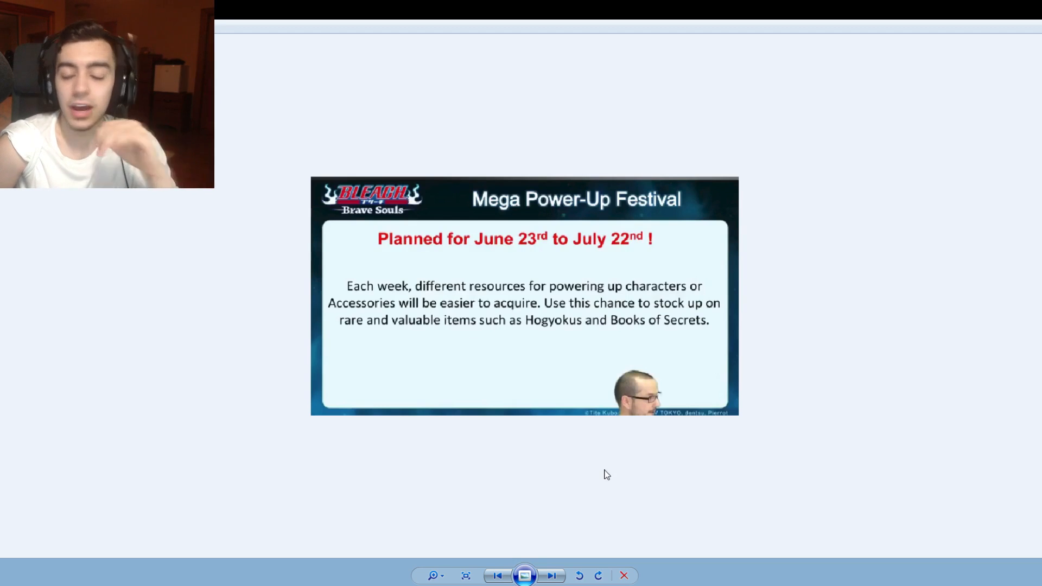
Advance to the Speed-only Inheritance Zone slide with Hollow and Soul Reaper enemies.
{"action": "left_click", "coordinate": [553, 575]}
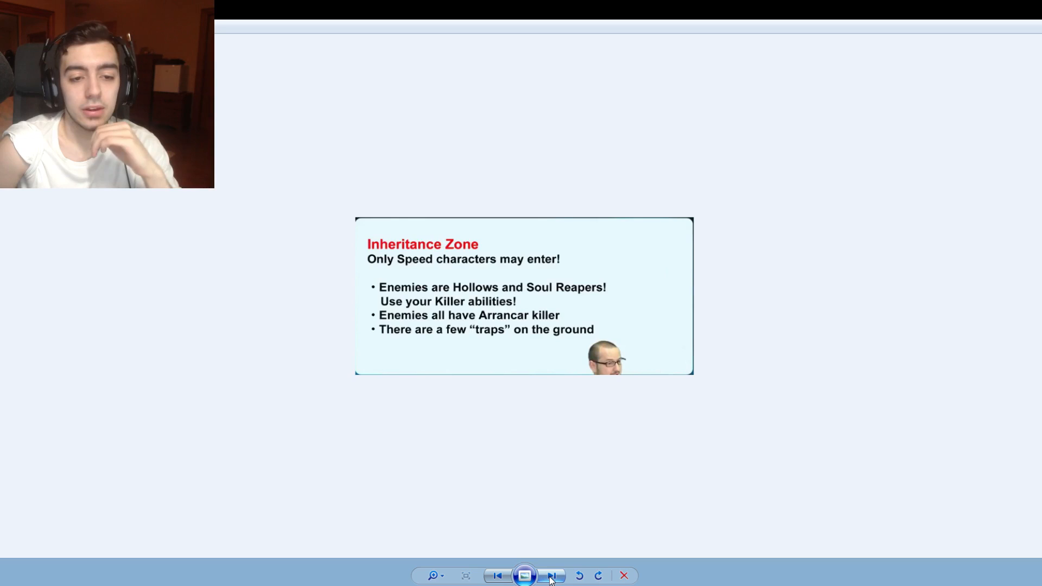